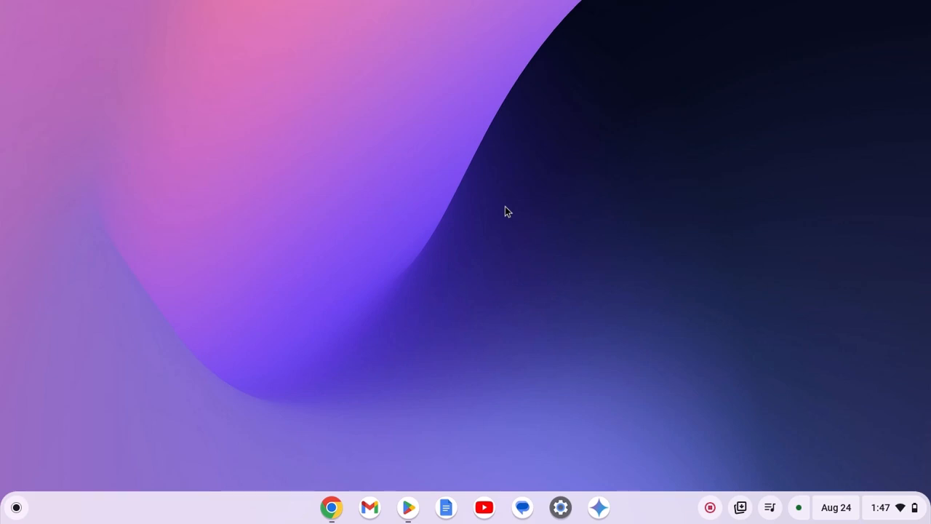
mouse_move(879, 47)
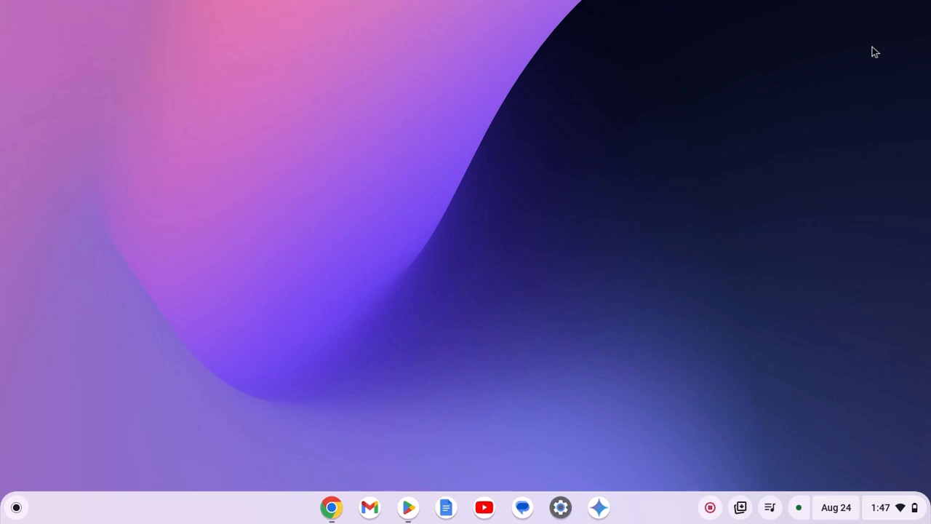
mouse_move(521, 189)
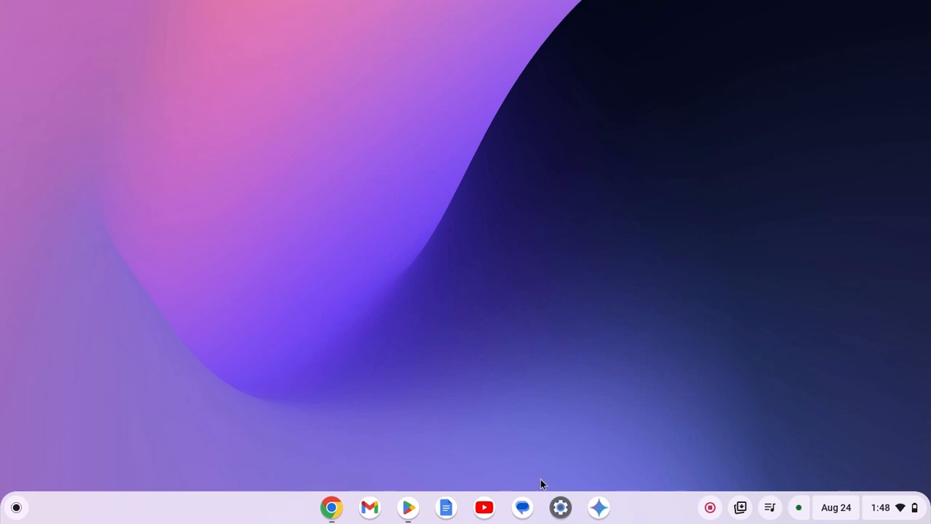
Review the ChromeOS developer options in Settings where Linux is enabled, then leave Settings.
left_click(560, 506)
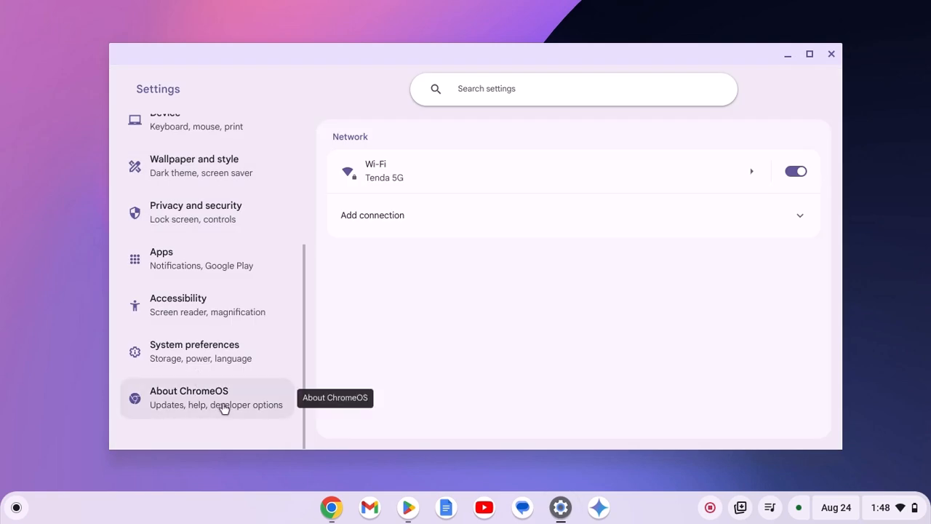
left_click(207, 397)
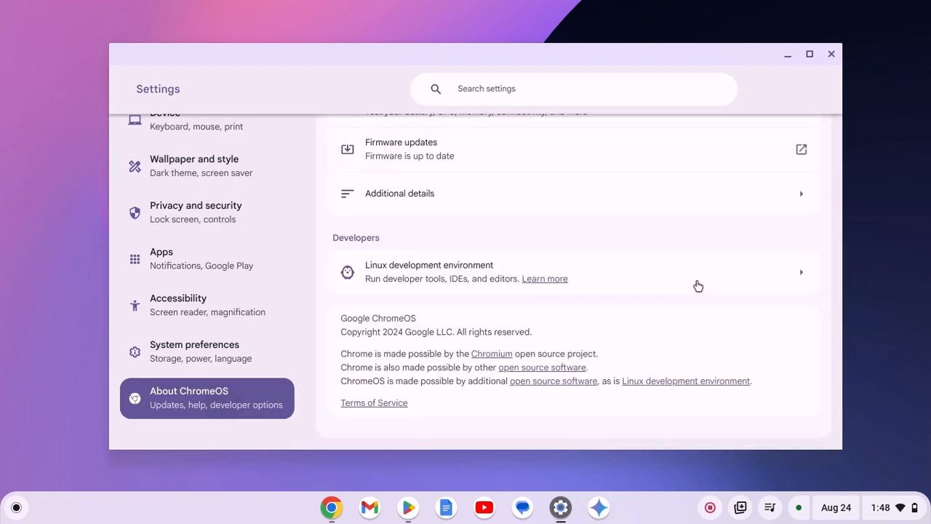
mouse_move(823, 320)
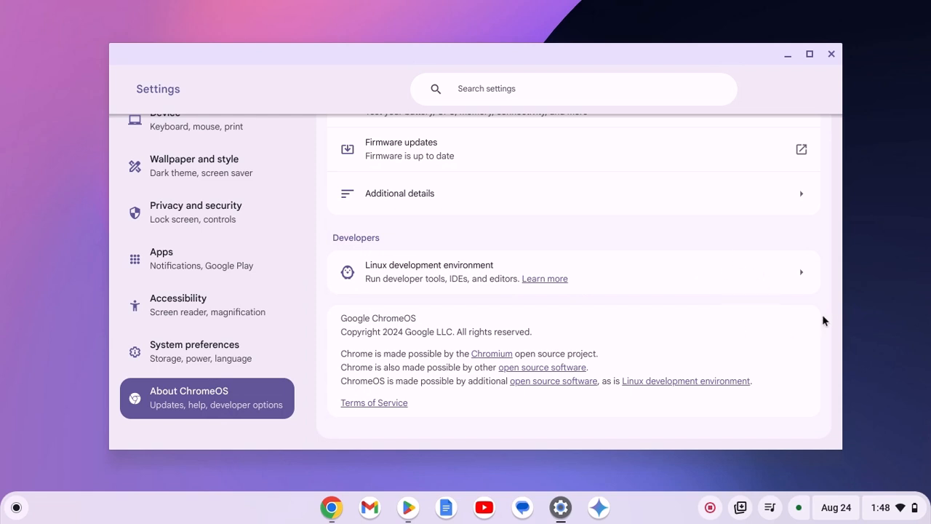
mouse_move(710, 281)
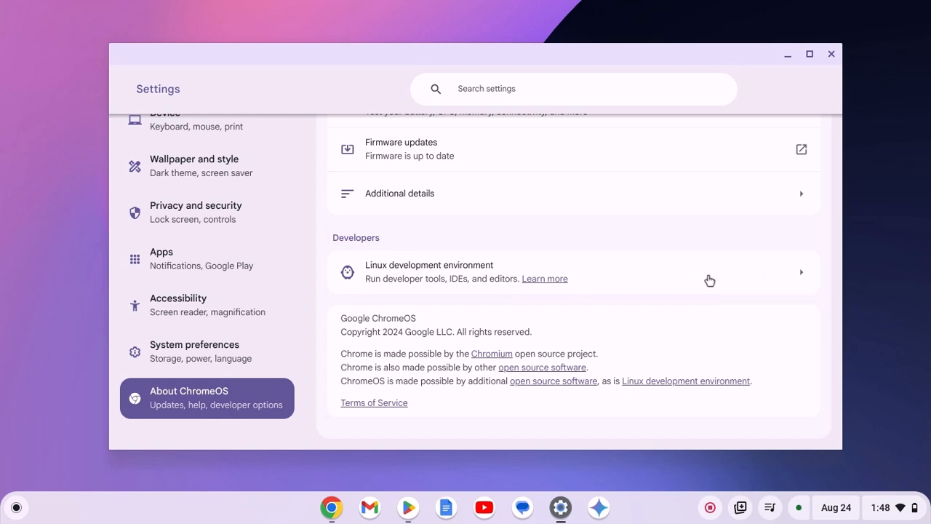
mouse_move(726, 201)
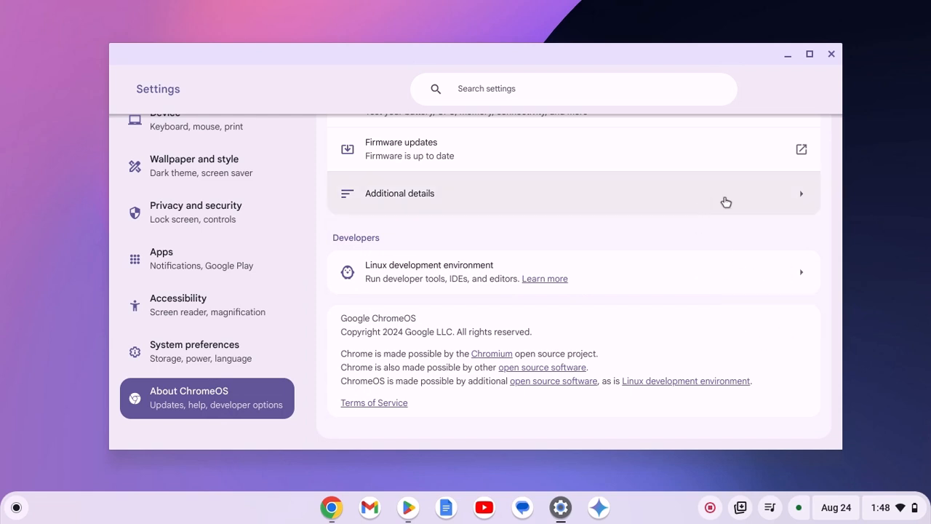
mouse_move(681, 186)
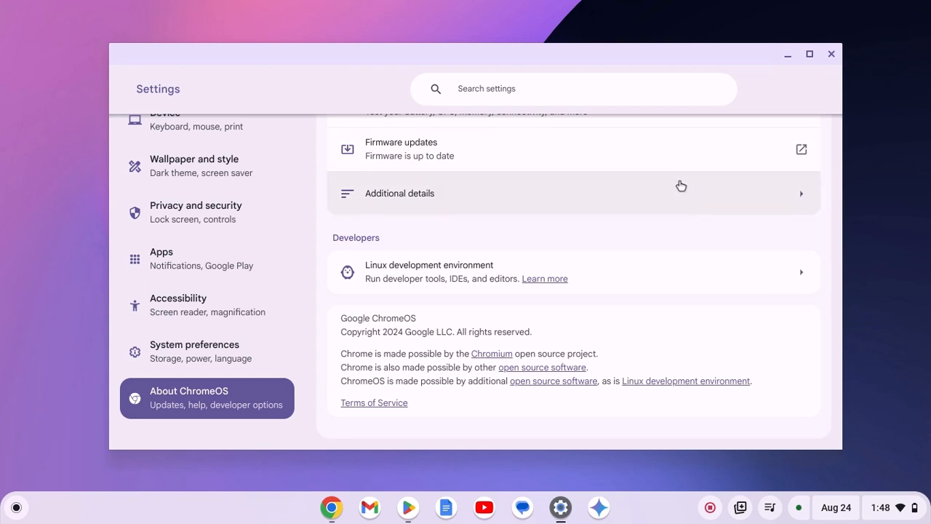
mouse_move(207, 515)
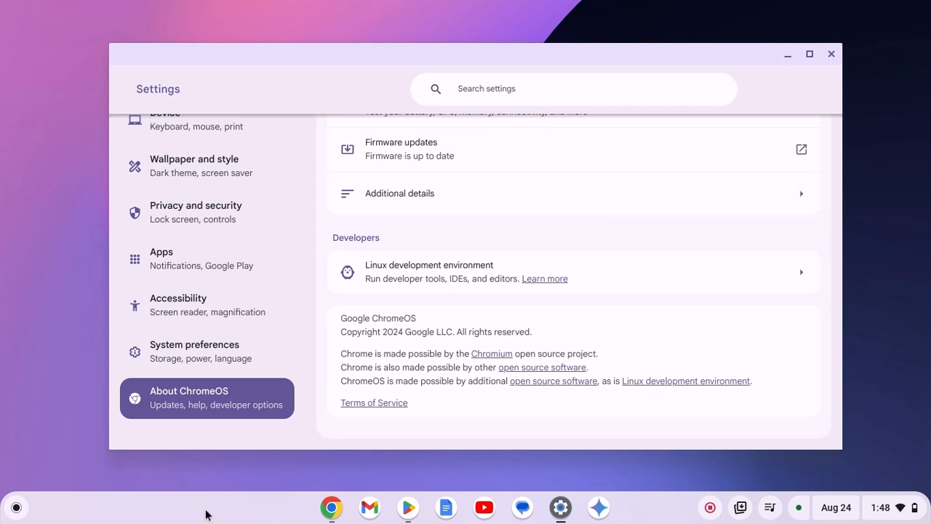
mouse_move(652, 204)
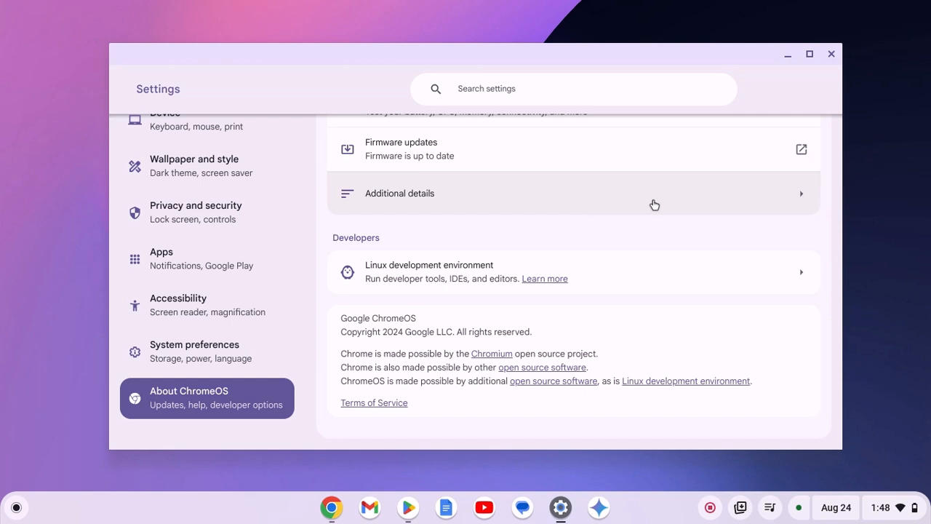
left_click(809, 54)
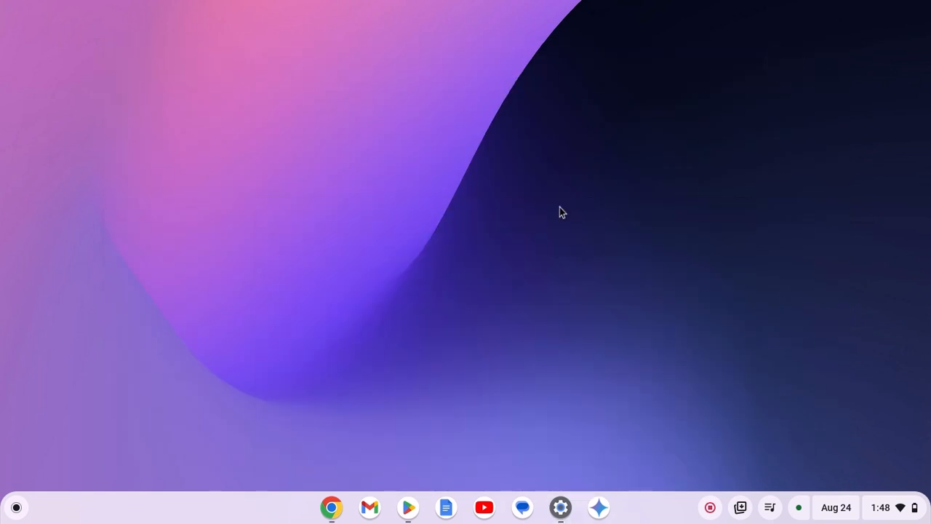
mouse_move(331, 517)
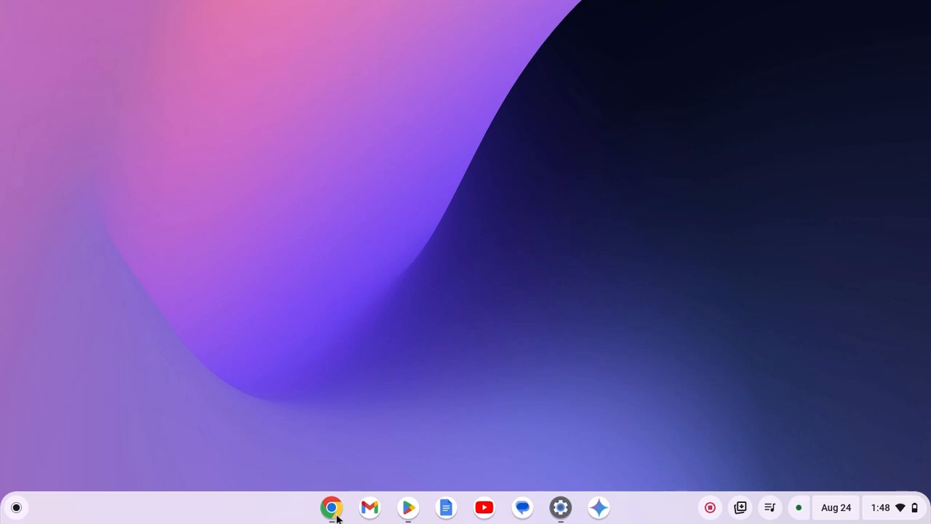
Download the Debian / Ubuntu Minecraft.deb package from Minecraft's alternative downloads page in Chrome.
left_click(331, 506)
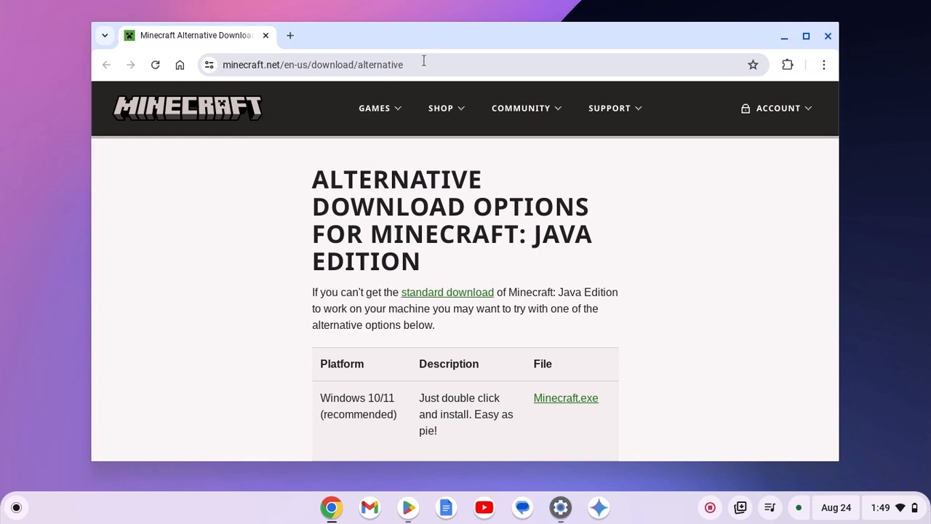
mouse_move(591, 286)
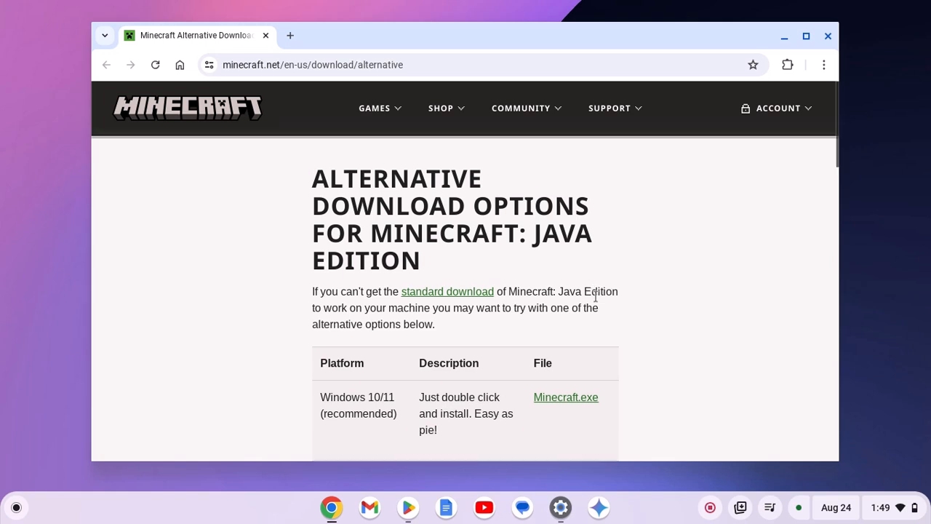
scroll("down", 3)
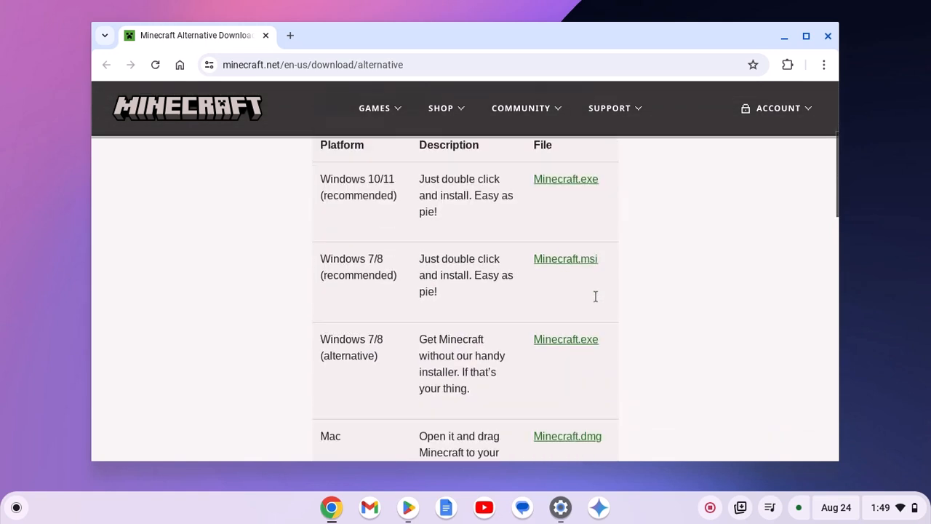
scroll("down", 3)
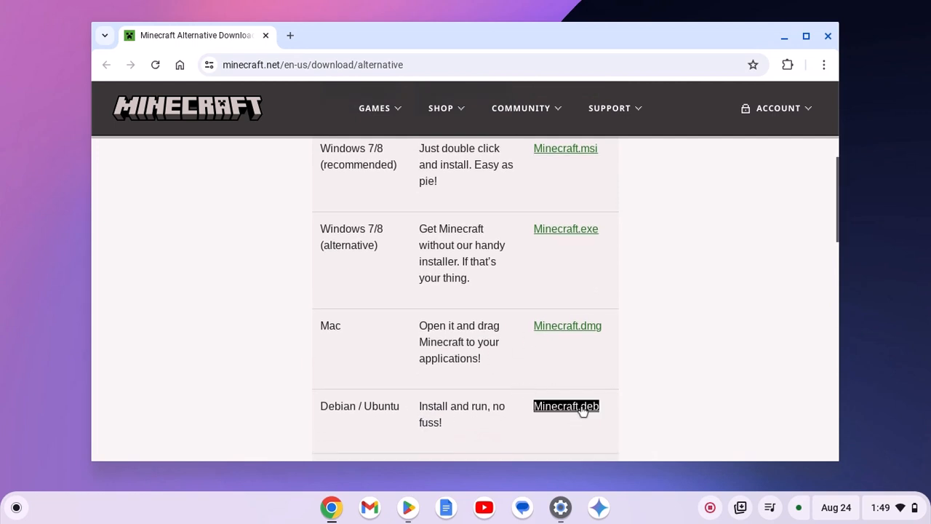
mouse_move(567, 406)
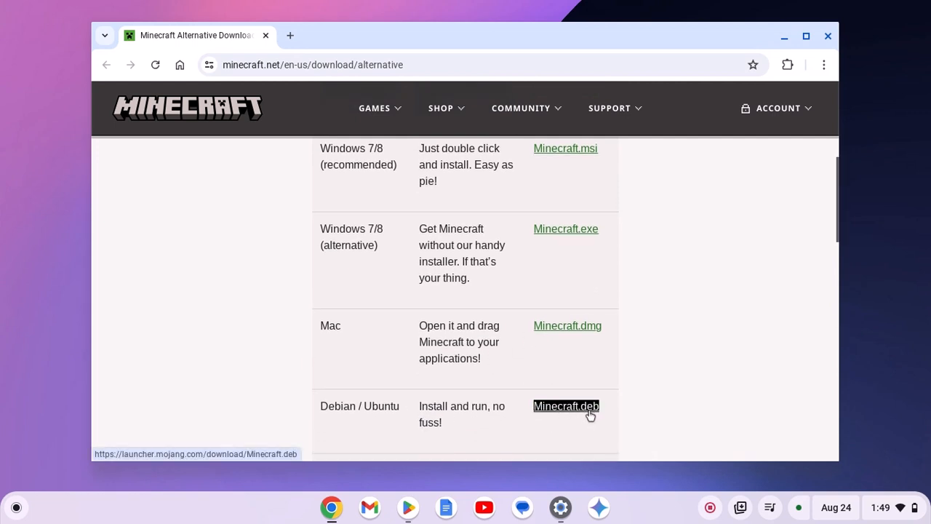
left_click(566, 405)
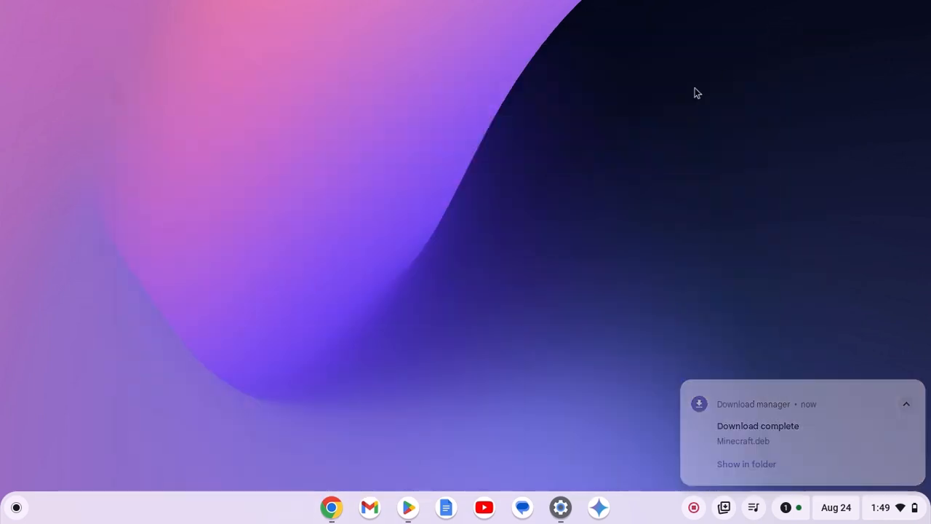
Move the downloaded Minecraft.deb from Downloads into the Linux files folder in Files.
left_click(15, 506)
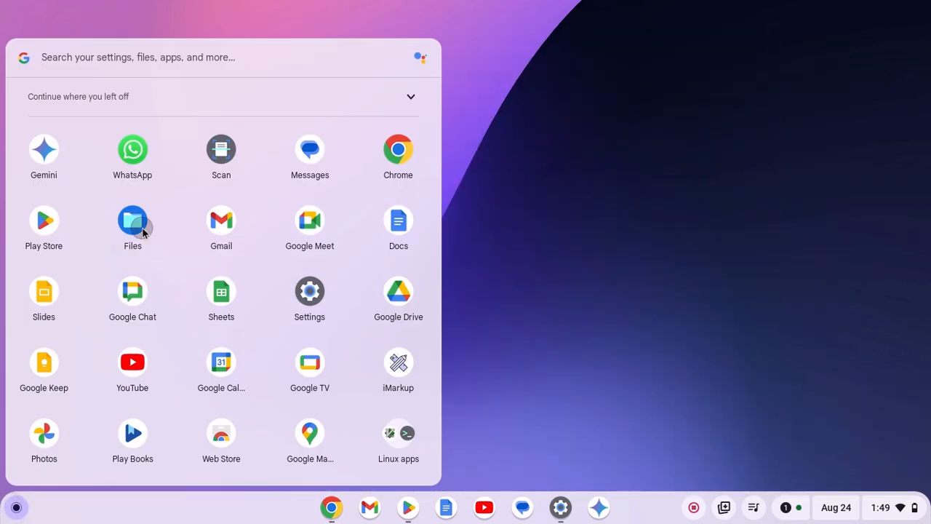
left_click(132, 221)
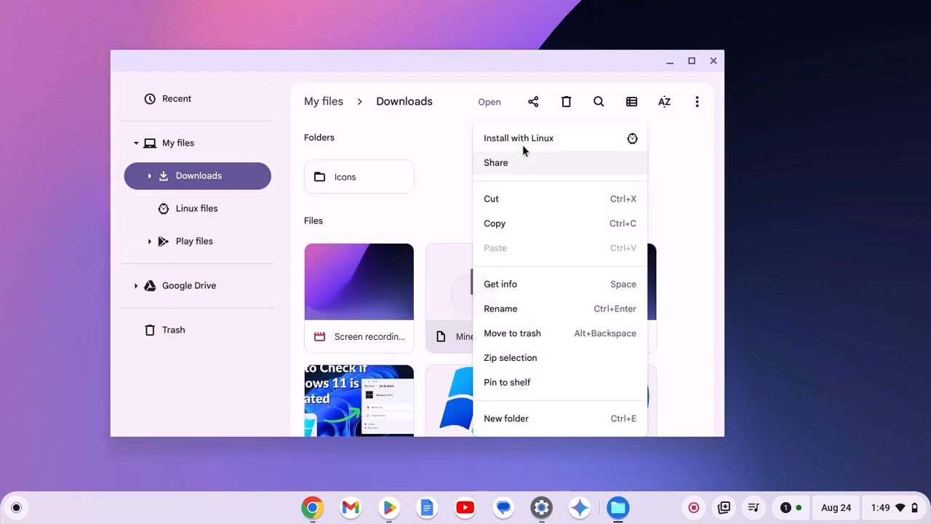
left_click(197, 208)
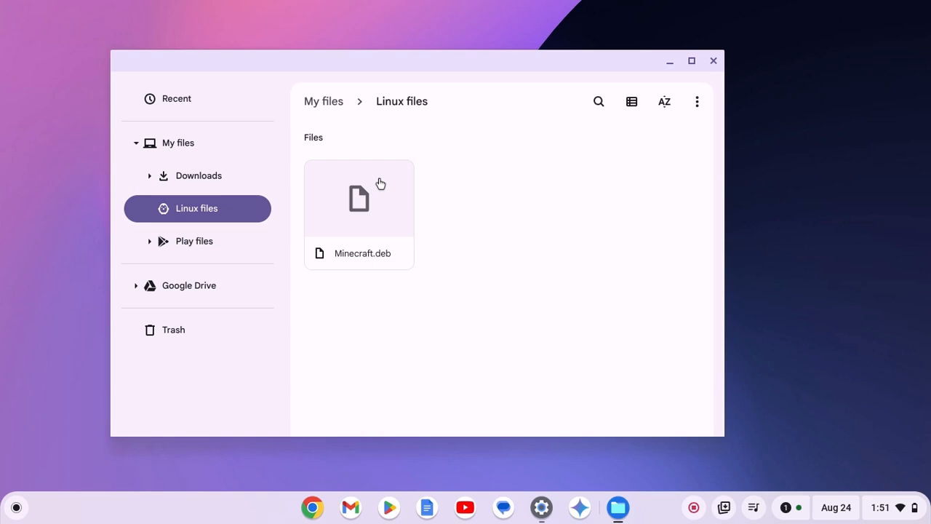
mouse_move(377, 239)
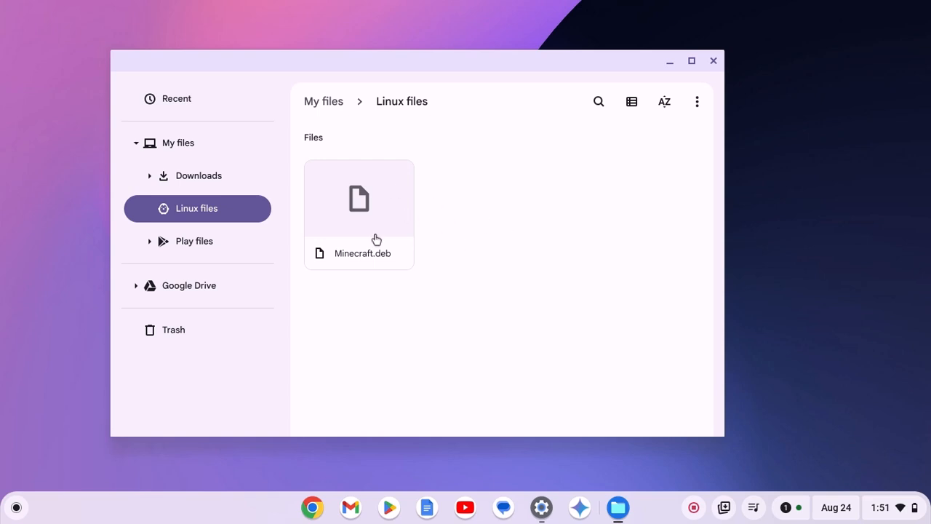
Install Minecraft.deb with Linux and acknowledge the installation-started message.
double_click(358, 198)
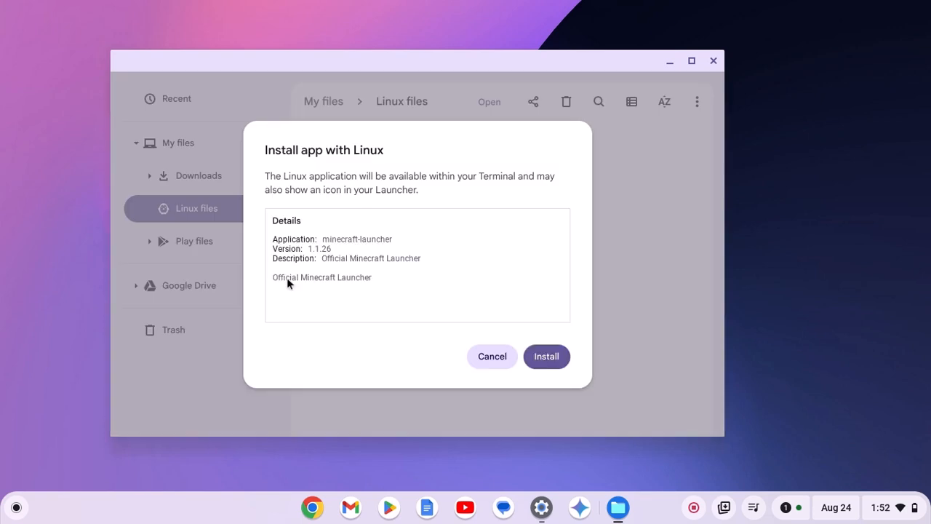
mouse_move(518, 288)
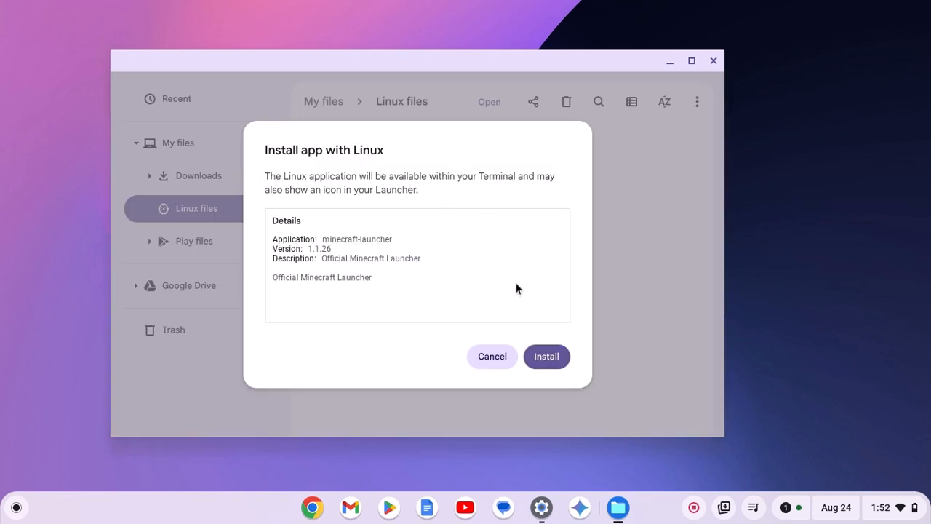
mouse_move(486, 259)
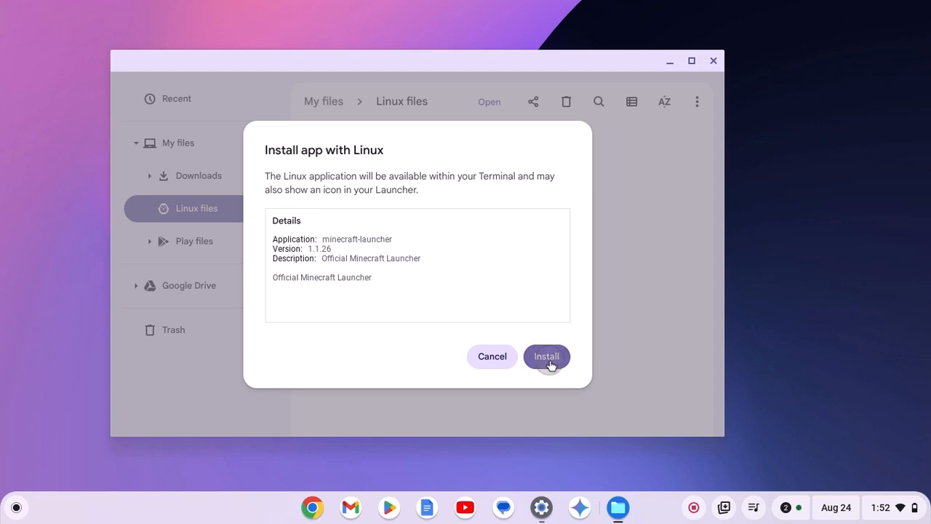
left_click(547, 356)
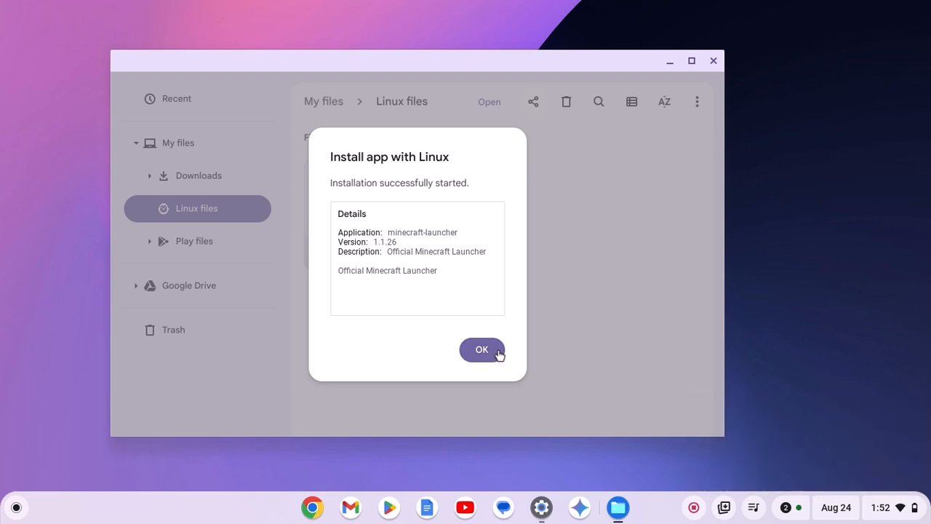
left_click(482, 349)
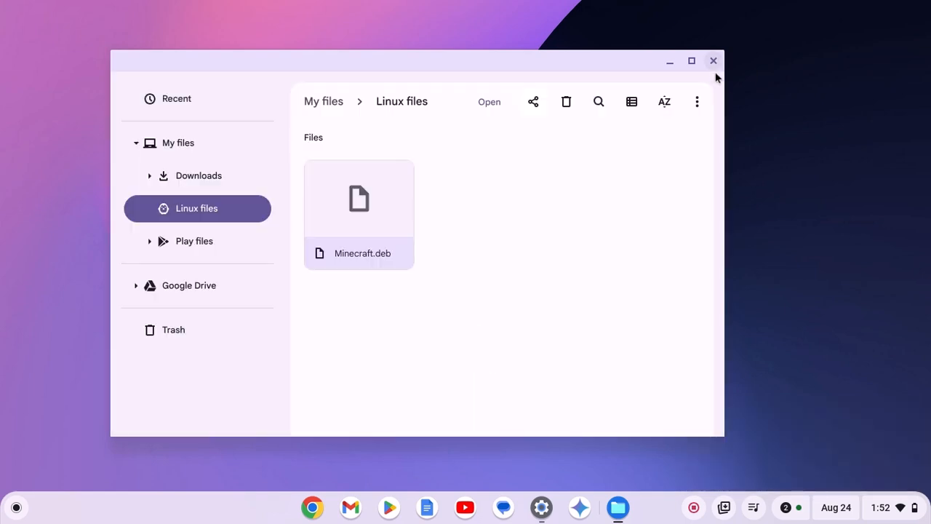
Close Files and show the Linux apps folder listing the Minecraft Launcher.
left_click(713, 61)
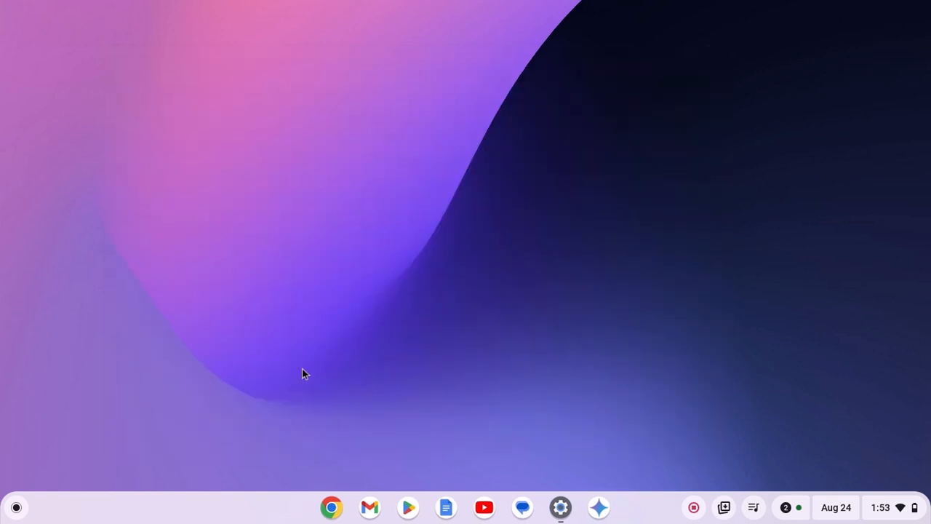
mouse_move(99, 420)
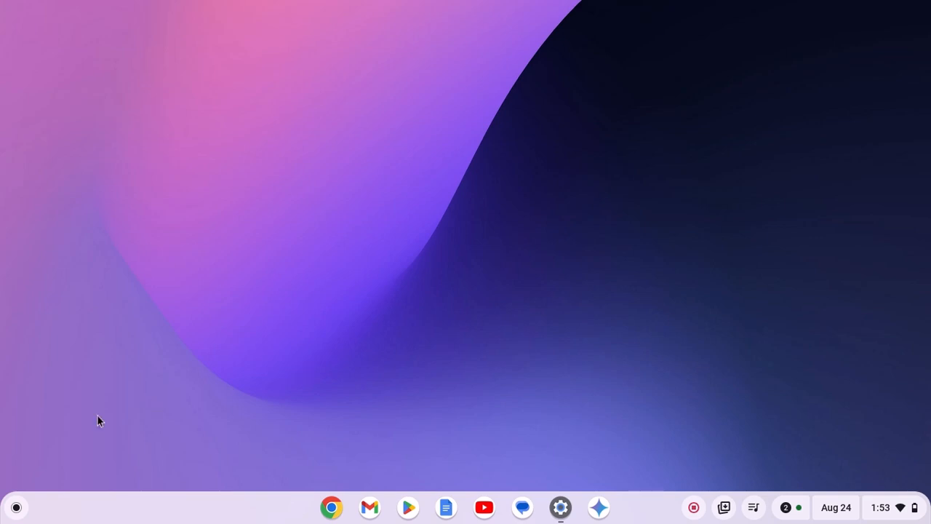
left_click(16, 506)
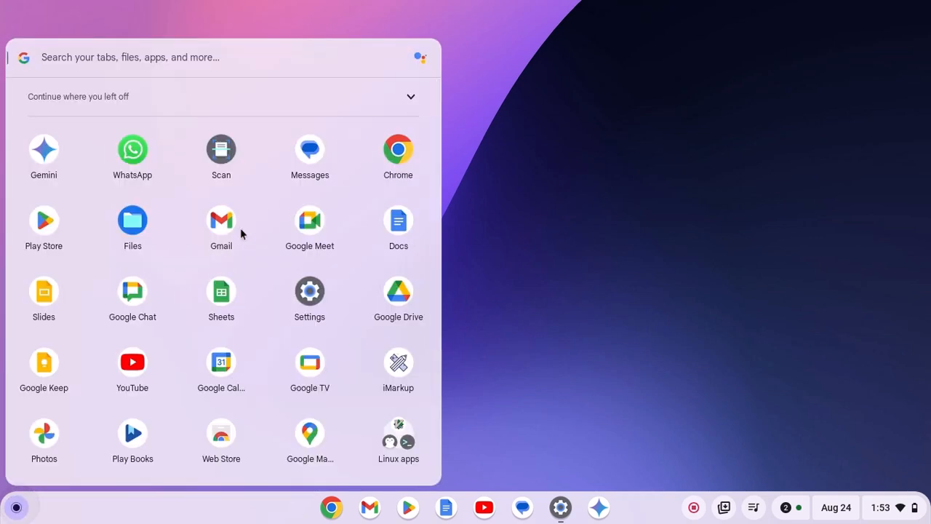
left_click(398, 437)
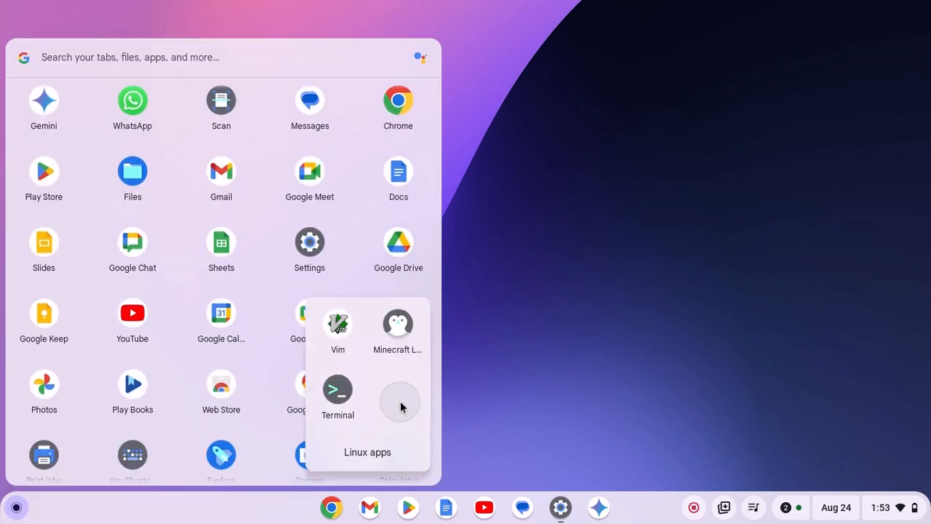
mouse_move(399, 323)
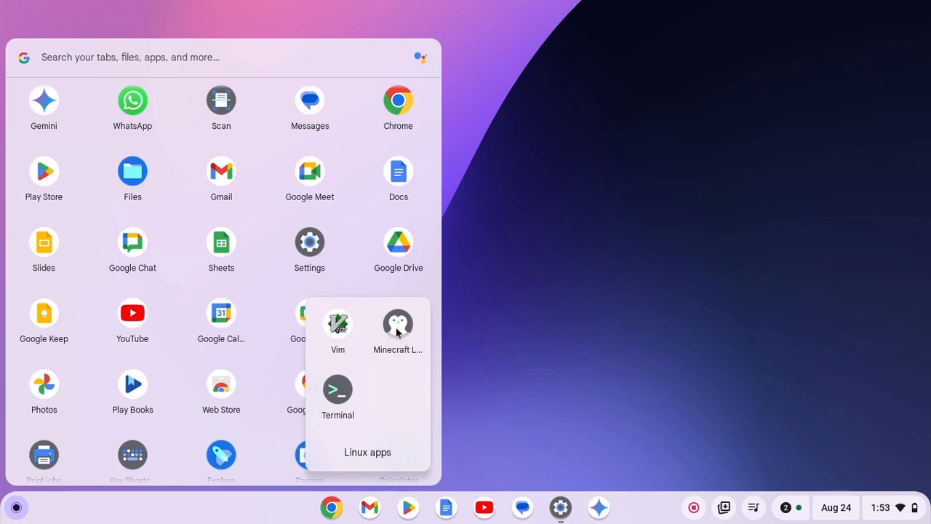
Run the Minecraft Launcher to its Microsoft login screen, then close it.
left_click(397, 323)
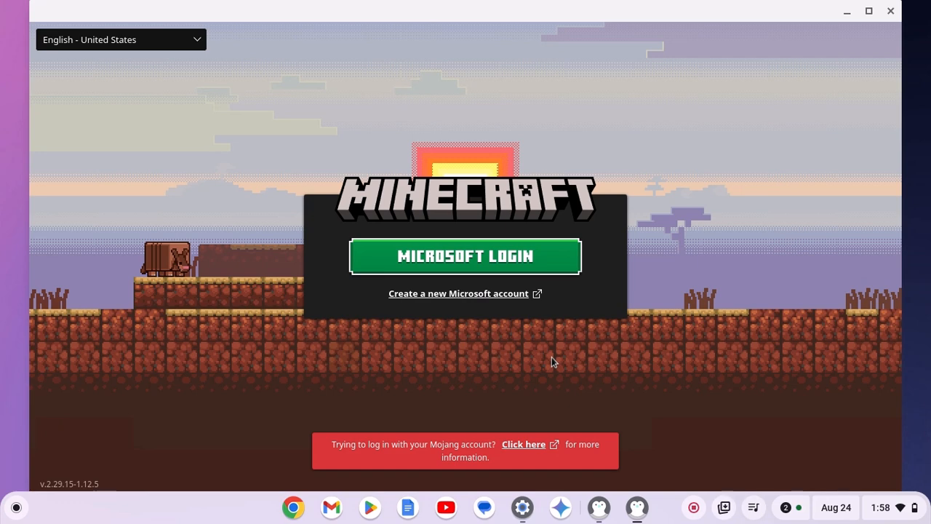
mouse_move(510, 224)
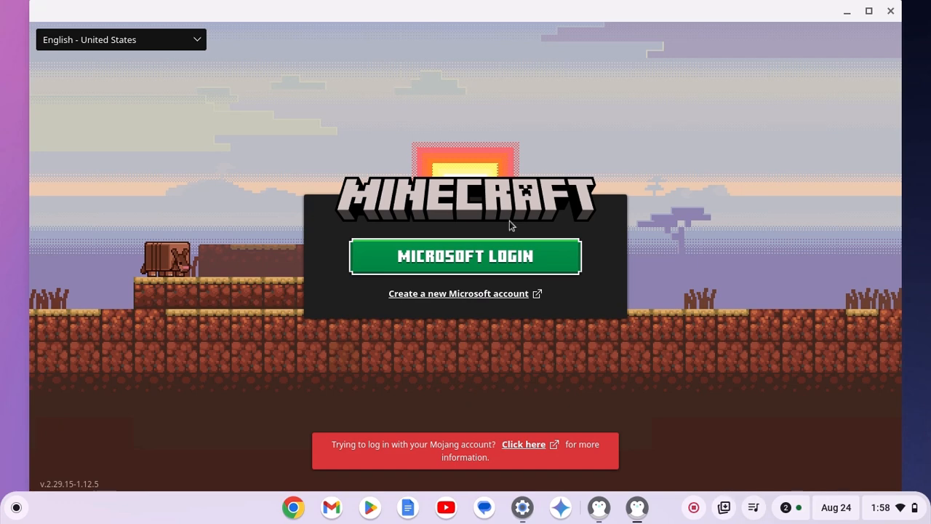
mouse_move(574, 299)
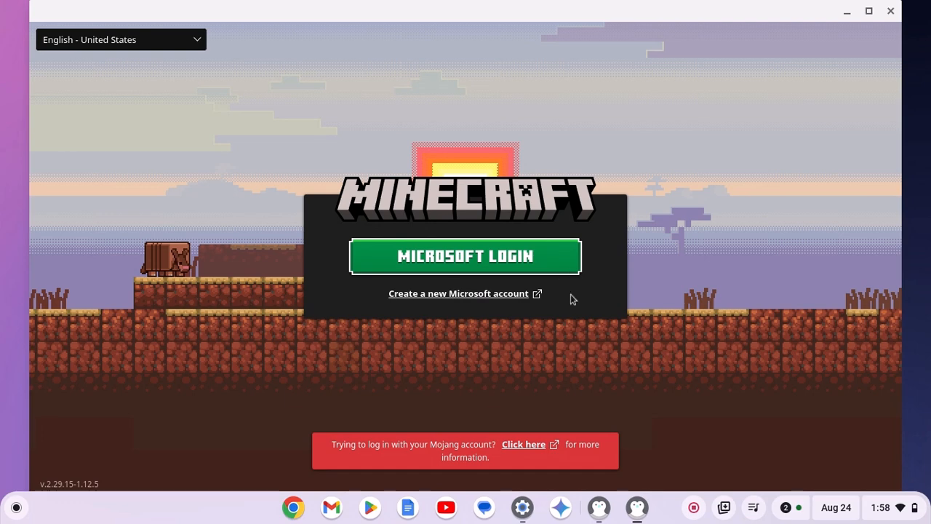
mouse_move(561, 304)
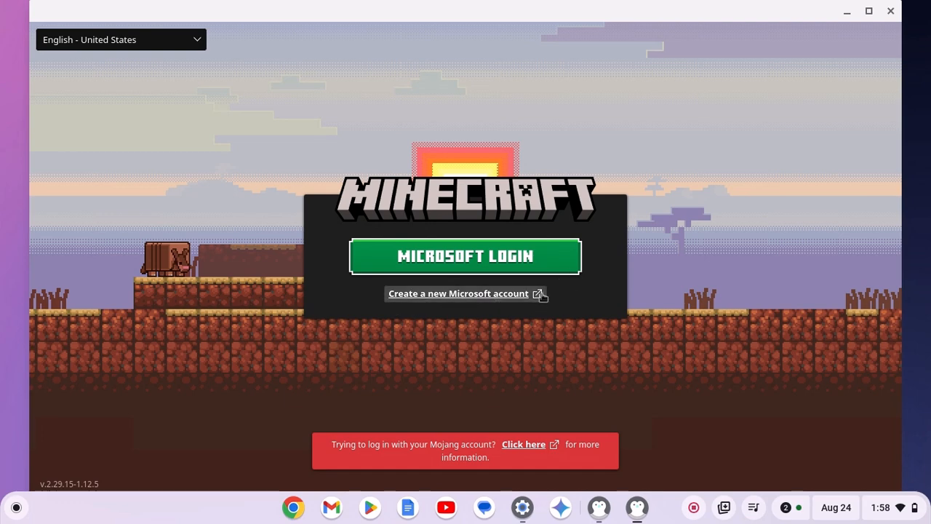
mouse_move(575, 293)
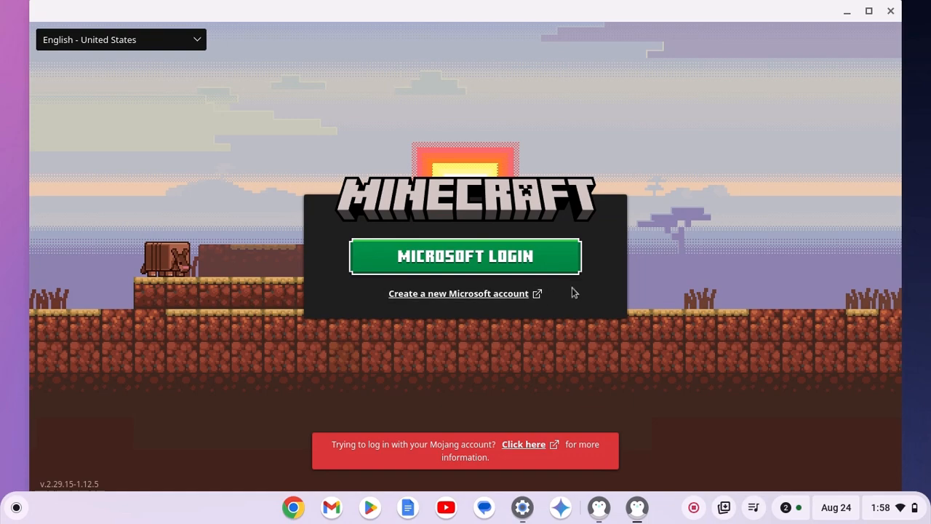
left_click(890, 12)
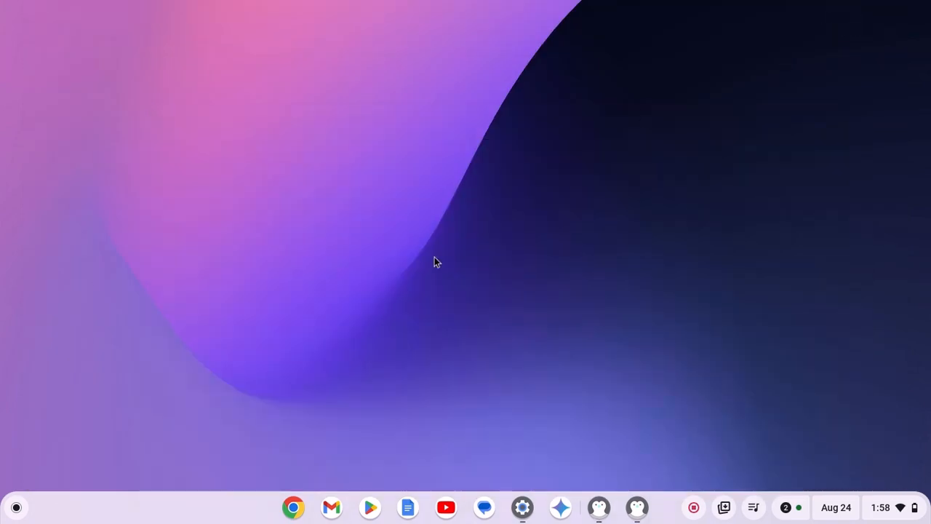